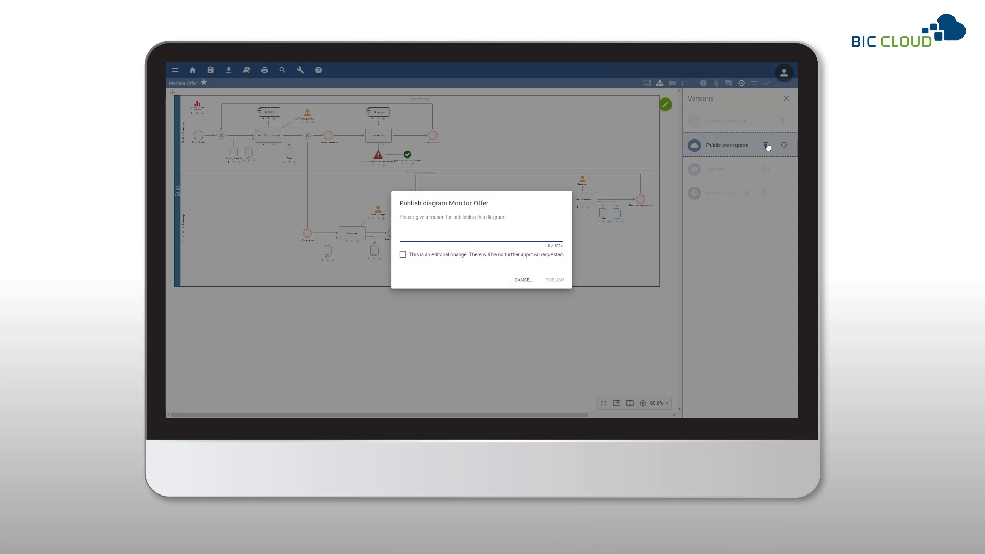
- Show the Monitor Offer diagram's Attributes panel at the Governance section
{"action": "left_click", "coordinate": [554, 279]}
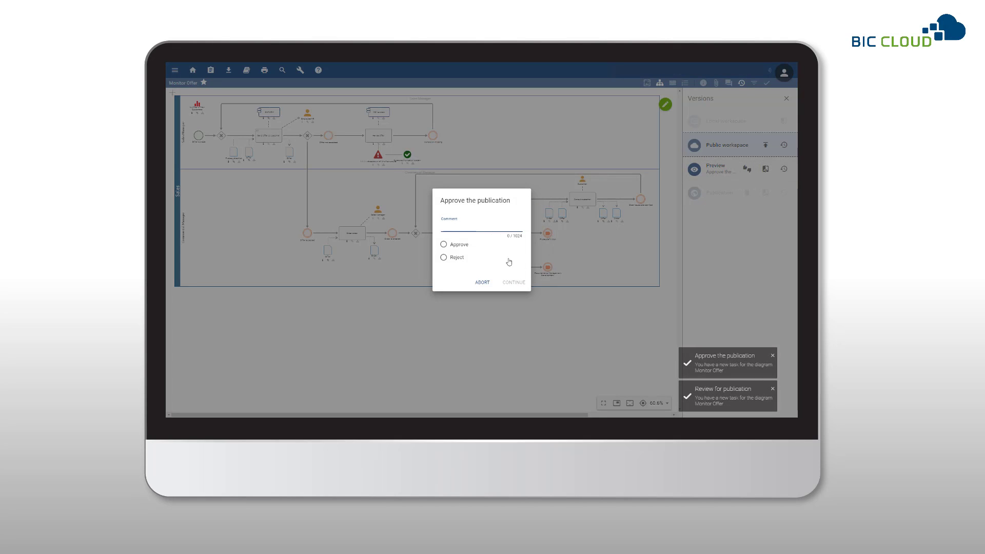
{"action": "left_click", "coordinate": [481, 282]}
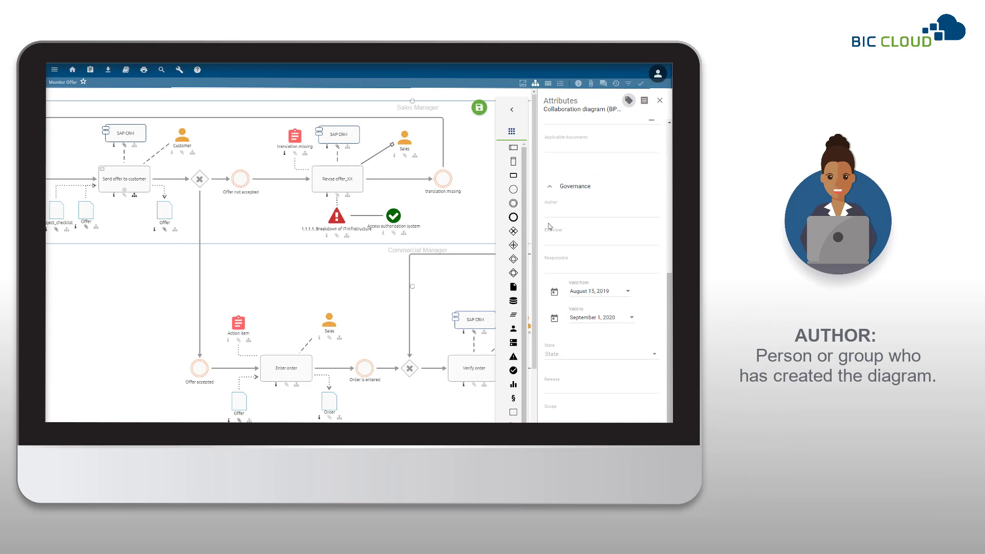
- Fill the Governance Author, Examiner and Responsible fields for Monitor Offer
{"action": "left_click", "coordinate": [601, 214]}
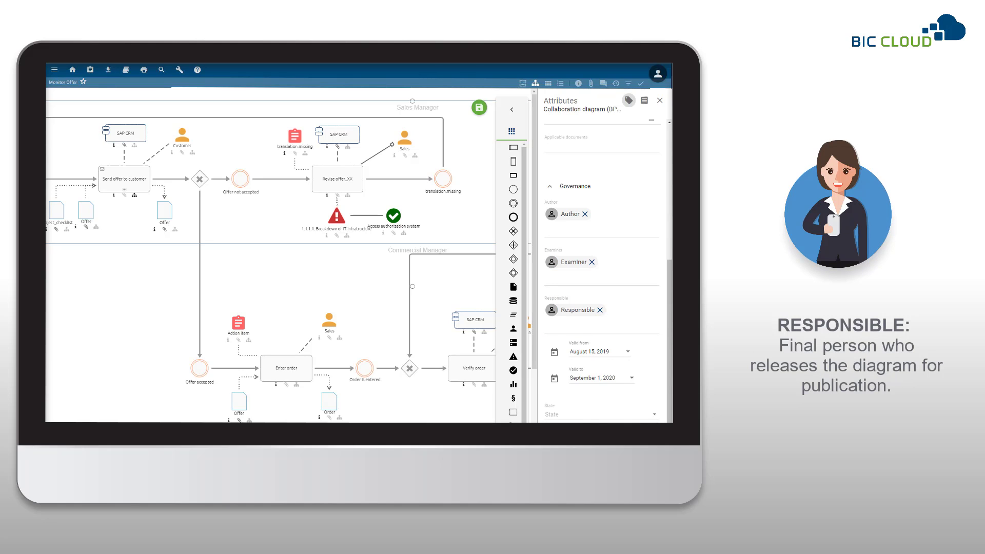
{"action": "right_click", "coordinate": [101, 231]}
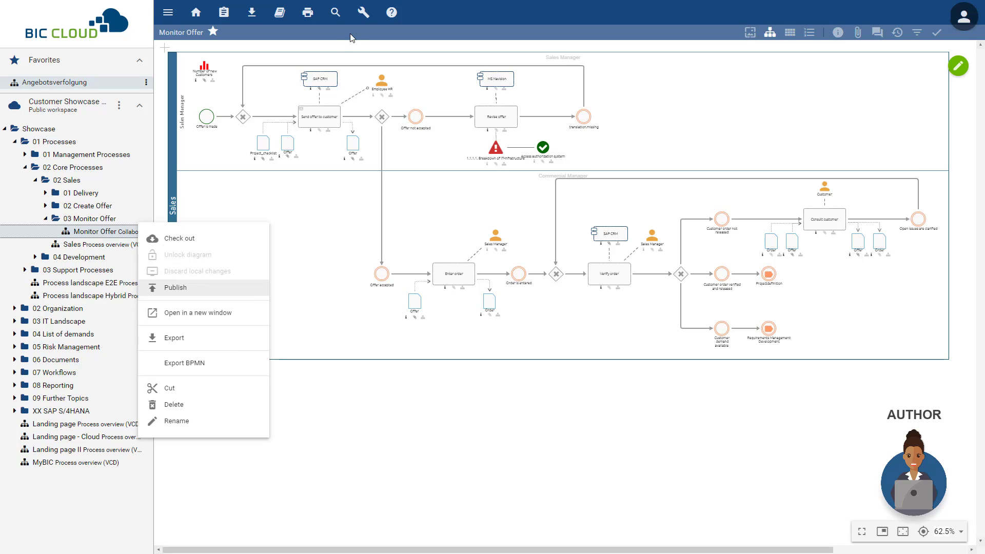
{"action": "mouse_move", "coordinate": [800, 52]}
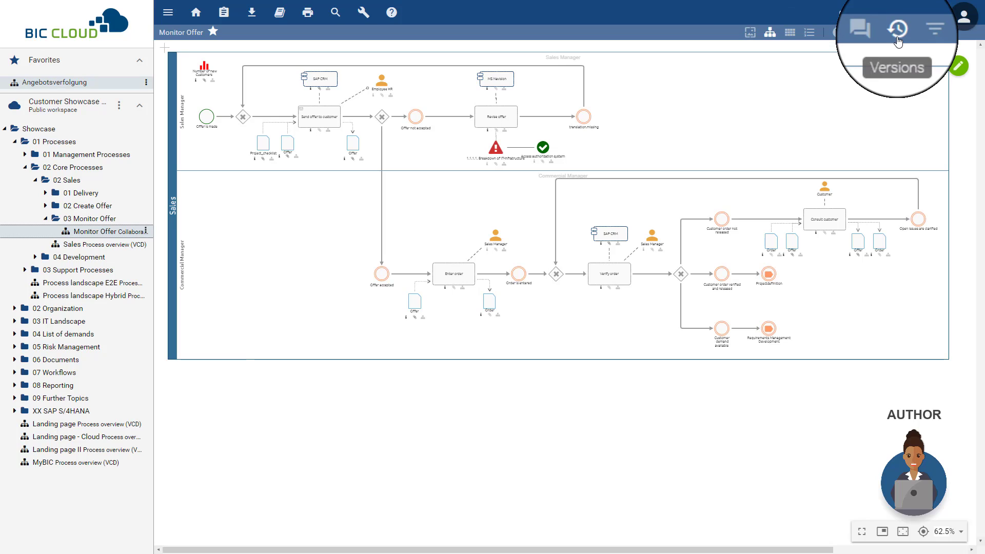
- Publish the public-workspace version with reason 'The process is ready to be checked'
{"action": "left_click", "coordinate": [897, 30]}
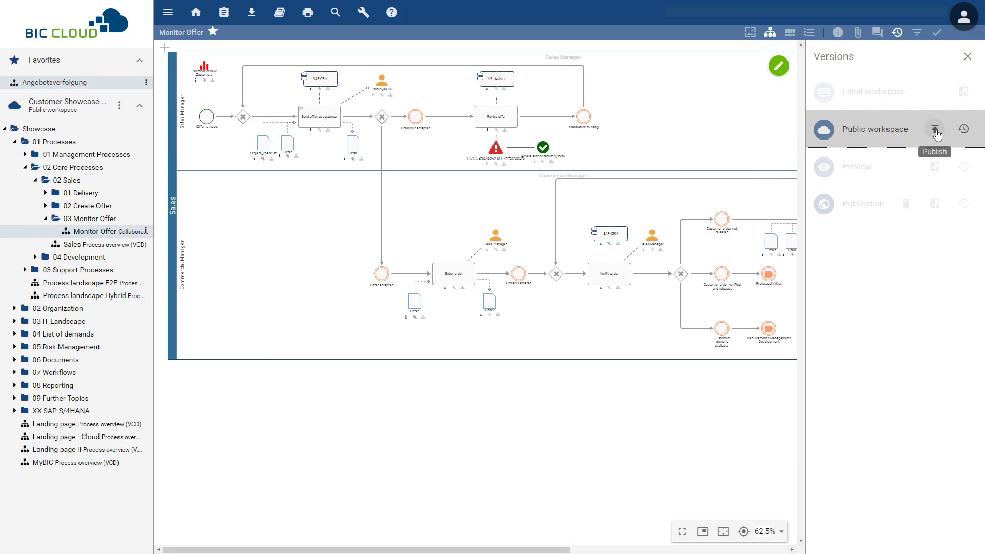
{"action": "left_click", "coordinate": [936, 129]}
{"action": "type", "text": "The process is ready to be checked."}
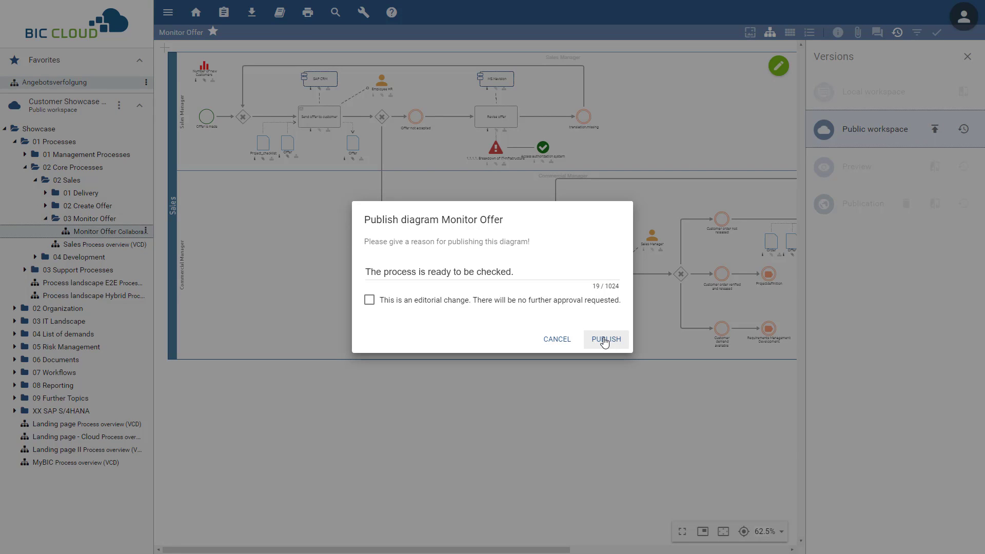
{"action": "left_click", "coordinate": [605, 340]}
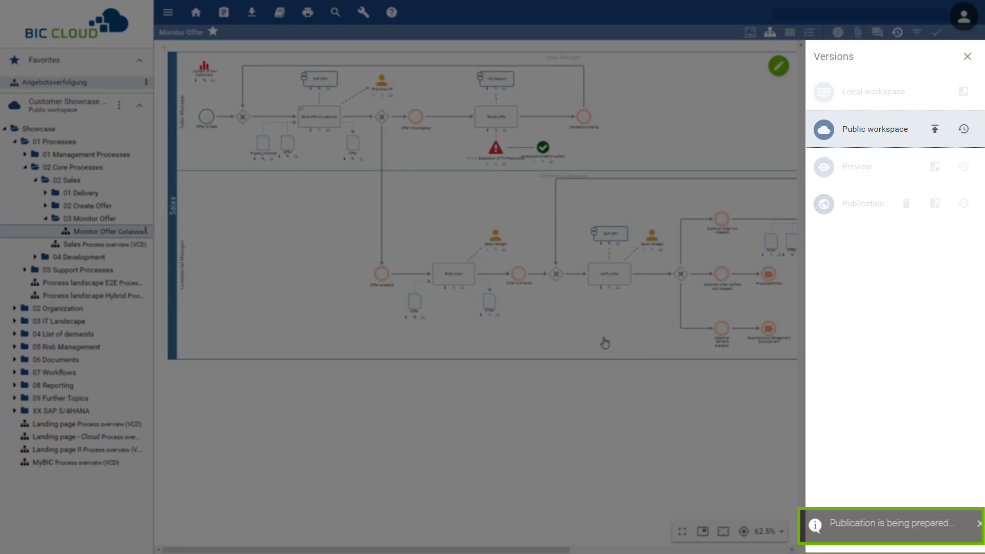
{"action": "mouse_move", "coordinate": [899, 186]}
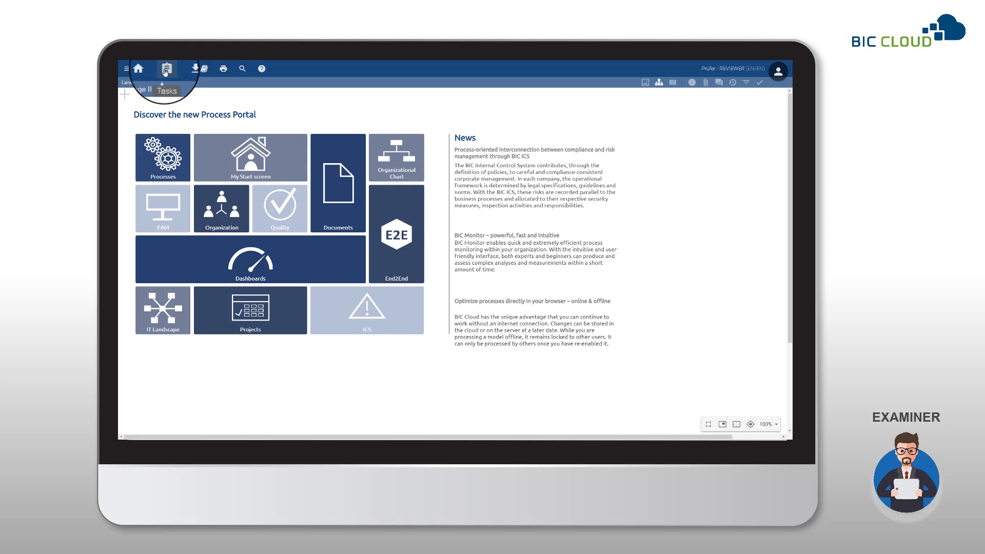
- Show the examiner's 'Review for publication' task for Monitor Offer with its details and history
{"action": "left_click", "coordinate": [166, 69]}
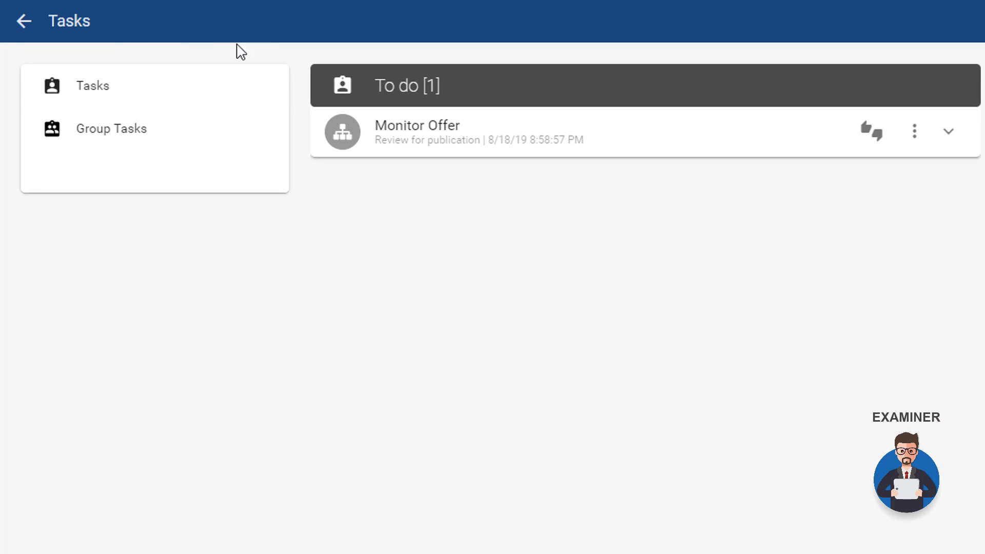
{"action": "mouse_move", "coordinate": [458, 154]}
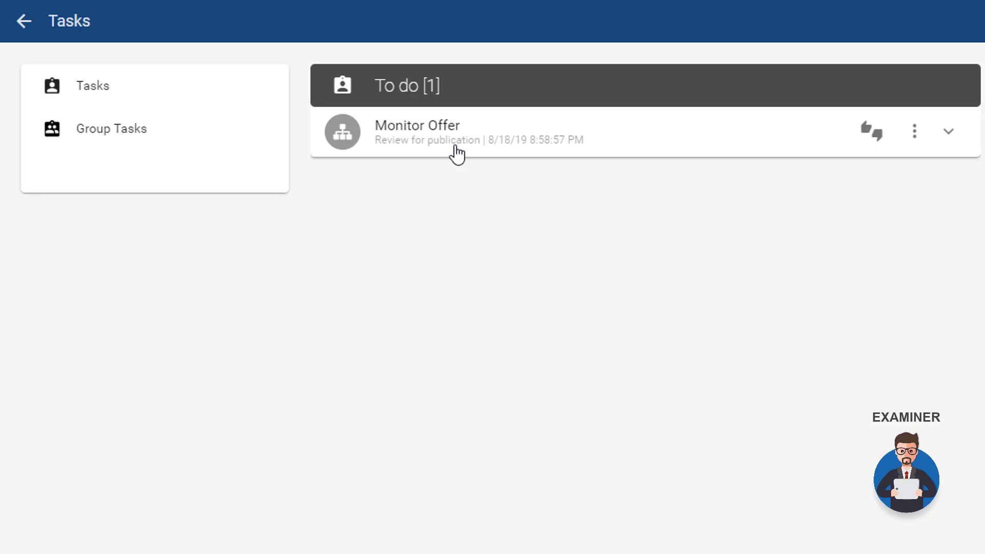
{"action": "left_click", "coordinate": [949, 132]}
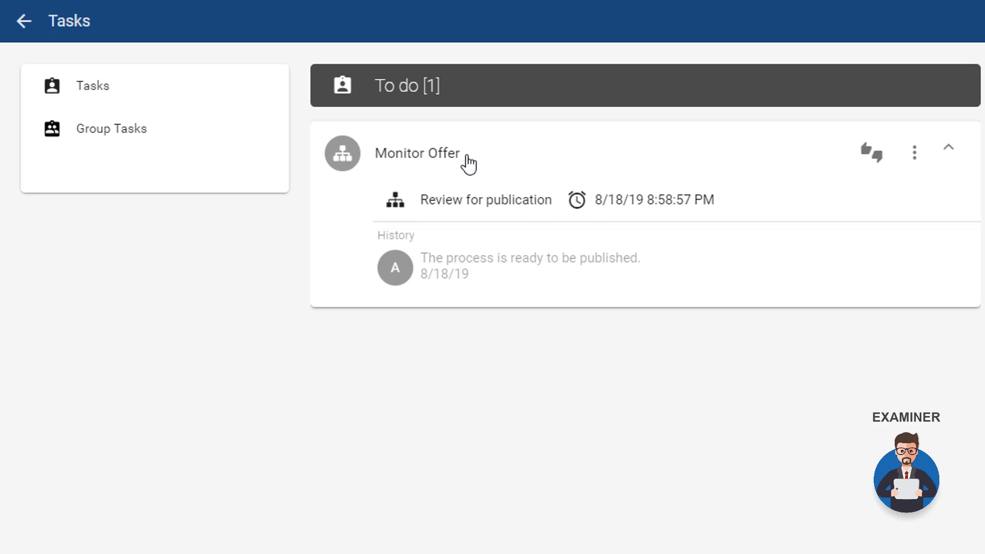
{"action": "left_click", "coordinate": [486, 199]}
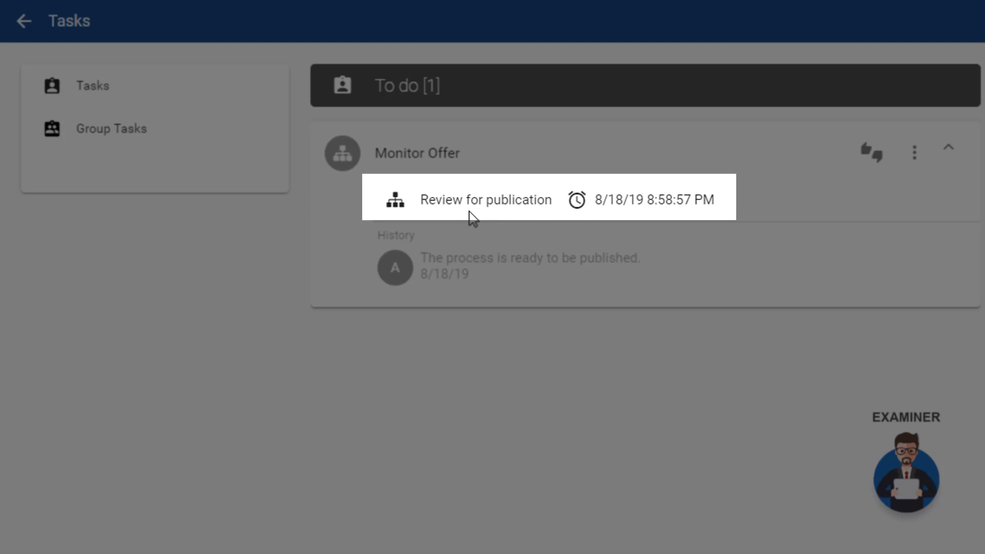
{"action": "mouse_move", "coordinate": [731, 225]}
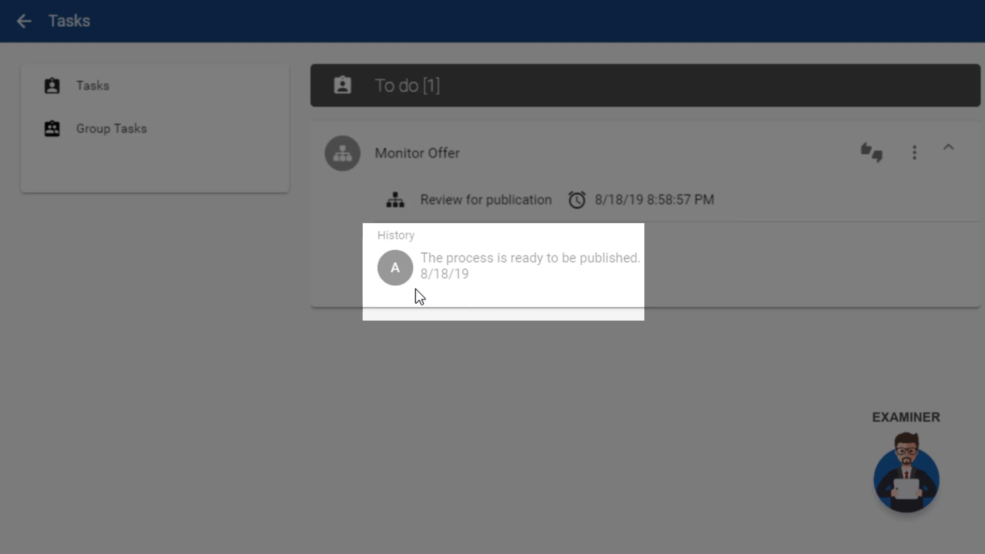
{"action": "mouse_move", "coordinate": [395, 267]}
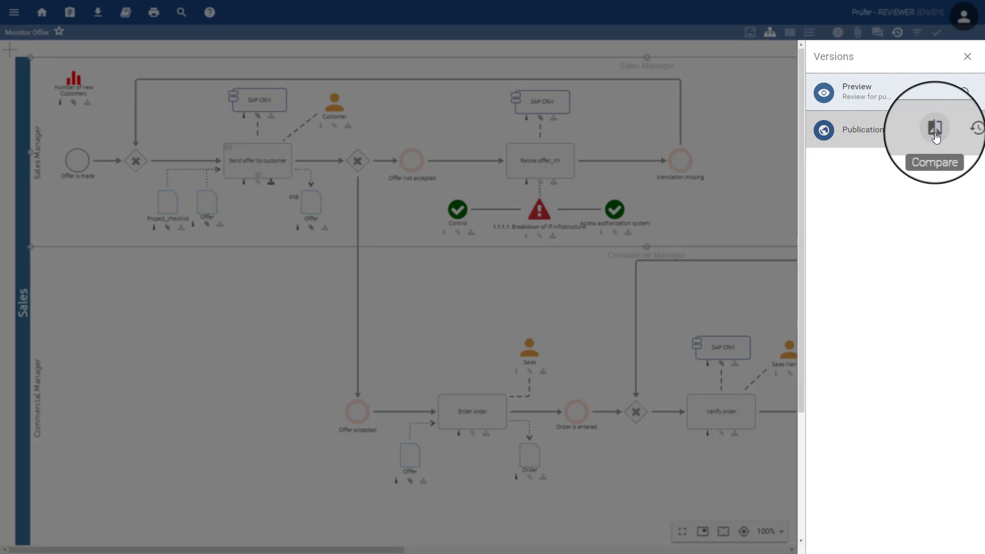
- As examiner, approve the Monitor Offer preview for publication with comment 'Ok'
{"action": "left_click", "coordinate": [934, 128]}
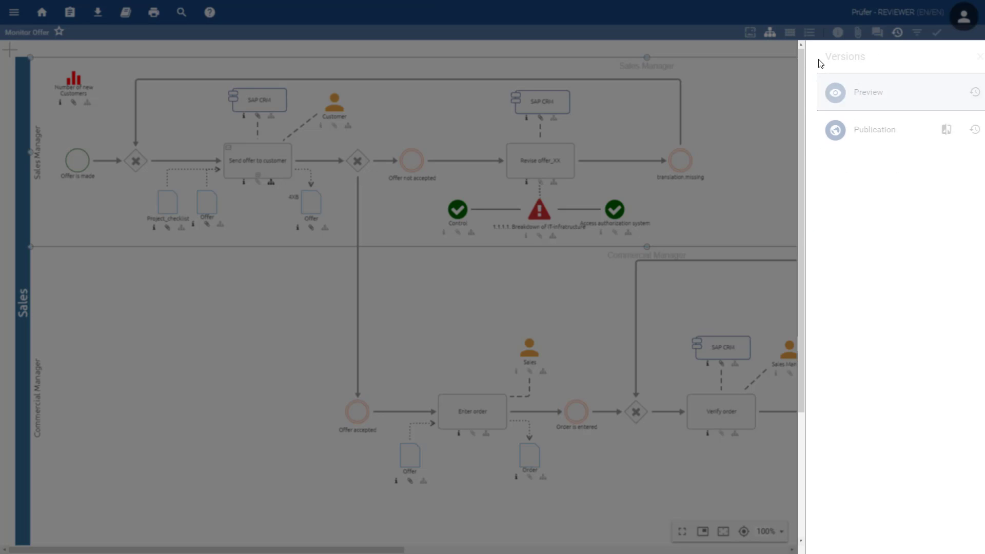
{"action": "mouse_move", "coordinate": [934, 93]}
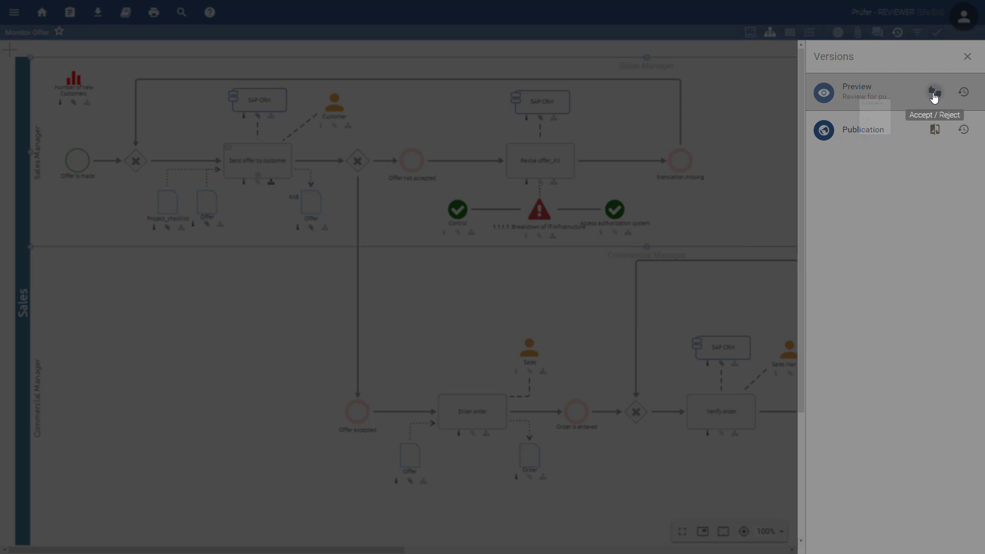
{"action": "left_click", "coordinate": [935, 92]}
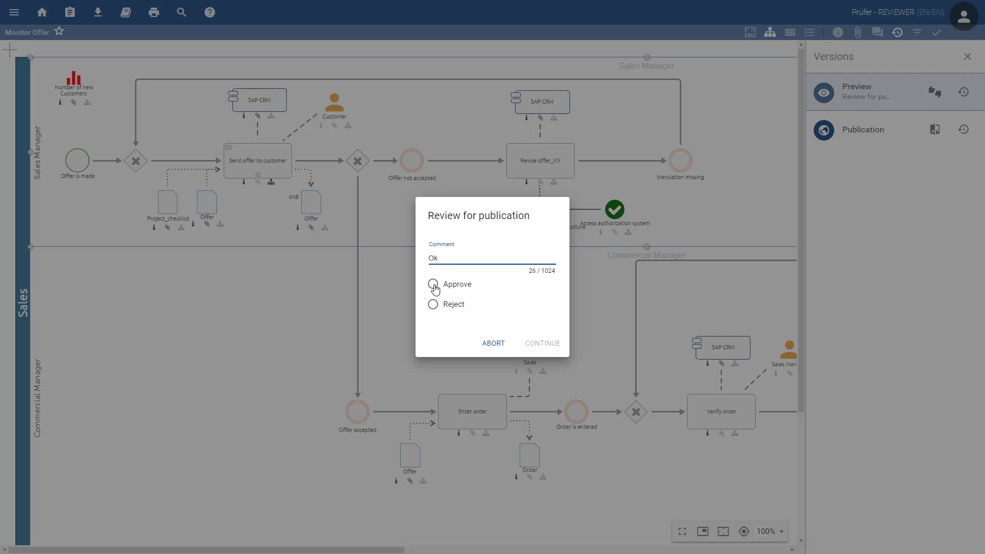
{"action": "left_click", "coordinate": [433, 284]}
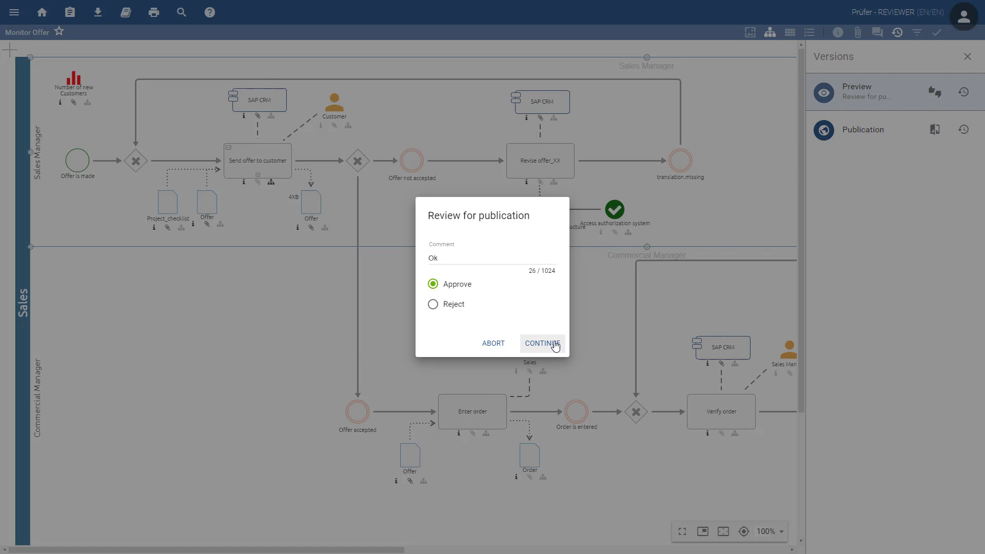
{"action": "left_click", "coordinate": [542, 343]}
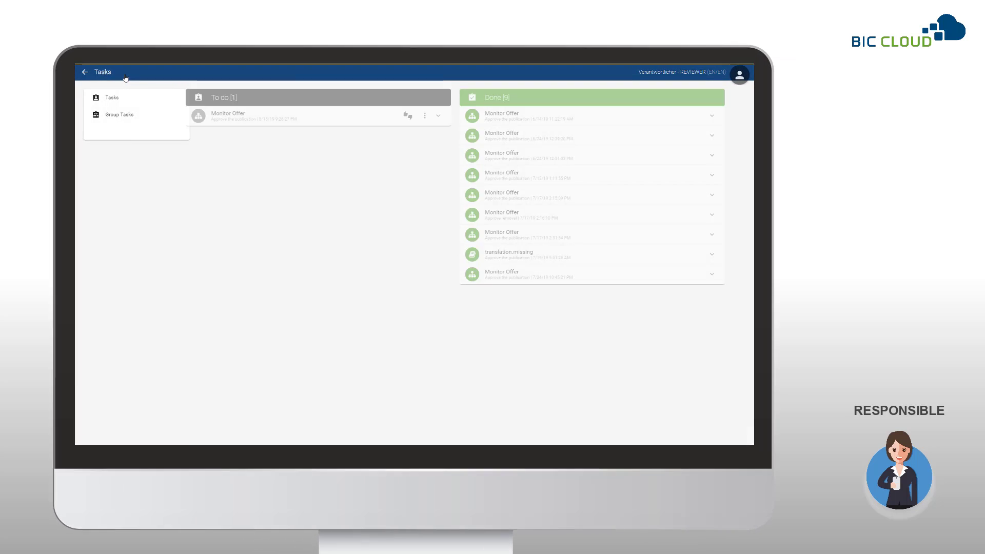
- As responsible, approve Monitor Offer with comment 'The process is completed', leaving no open tasks
{"action": "left_click", "coordinate": [439, 116]}
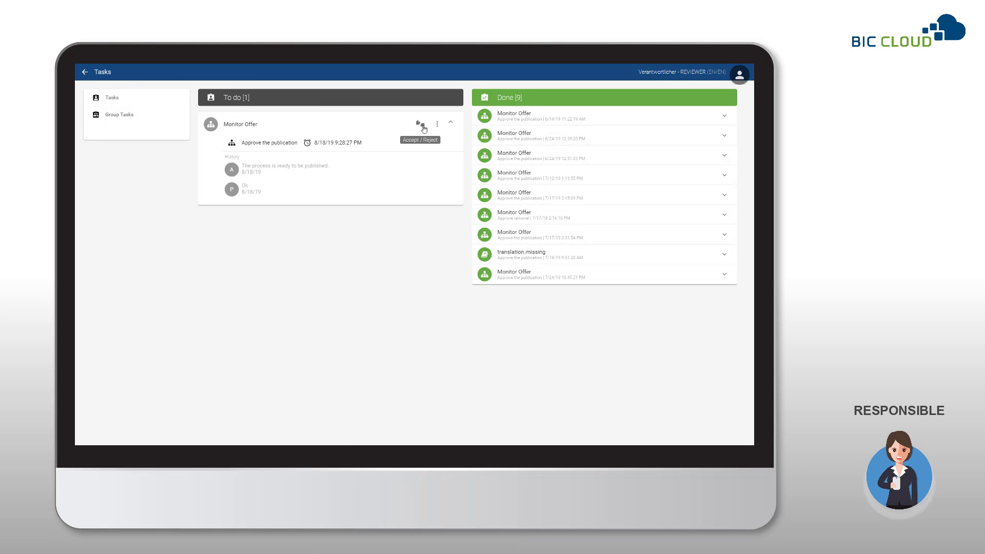
{"action": "left_click", "coordinate": [418, 124]}
{"action": "type", "text": "The process is completed"}
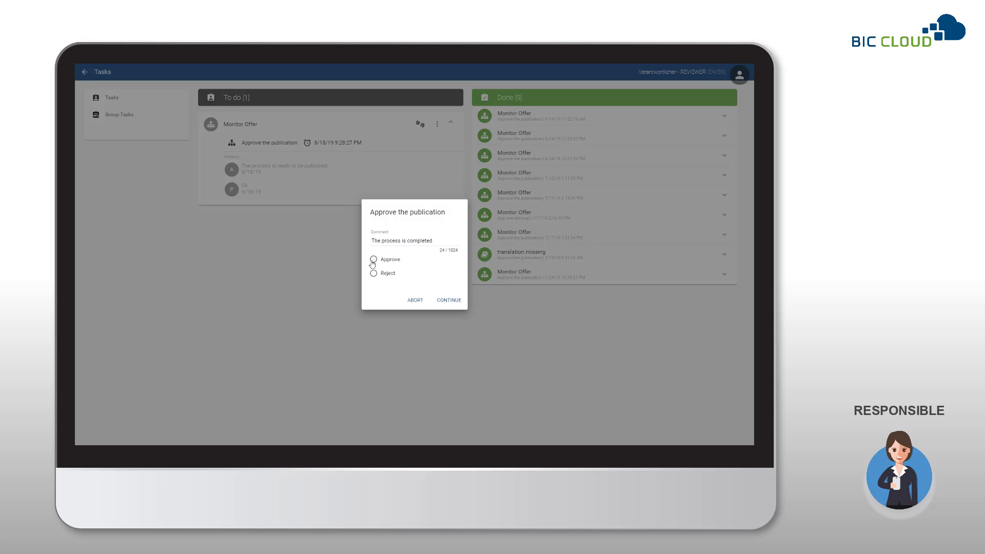
{"action": "left_click", "coordinate": [373, 258]}
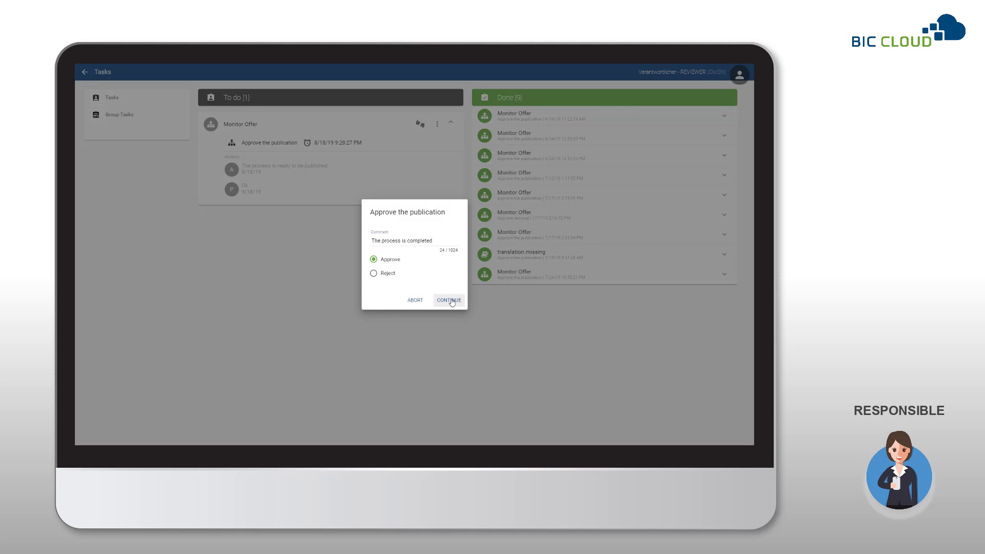
{"action": "left_click", "coordinate": [449, 300]}
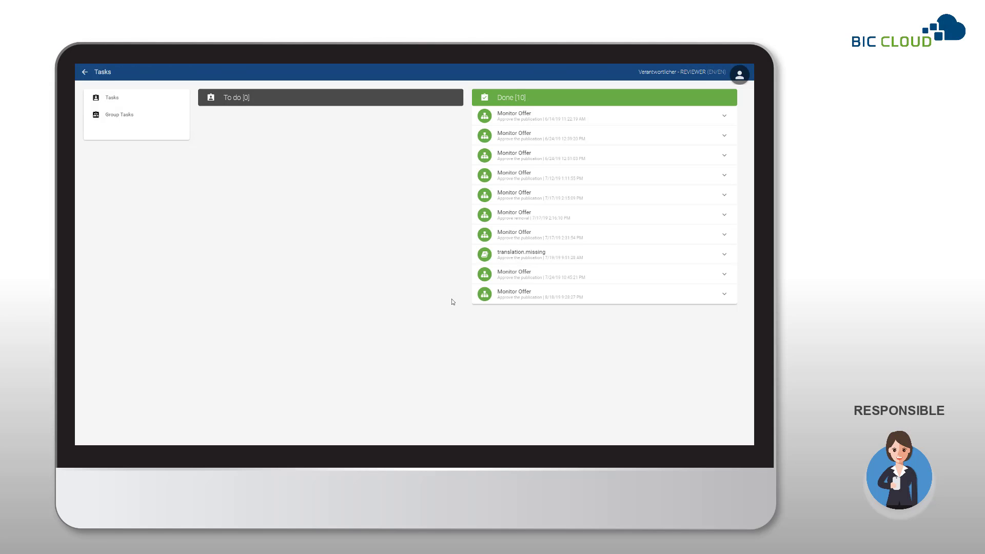